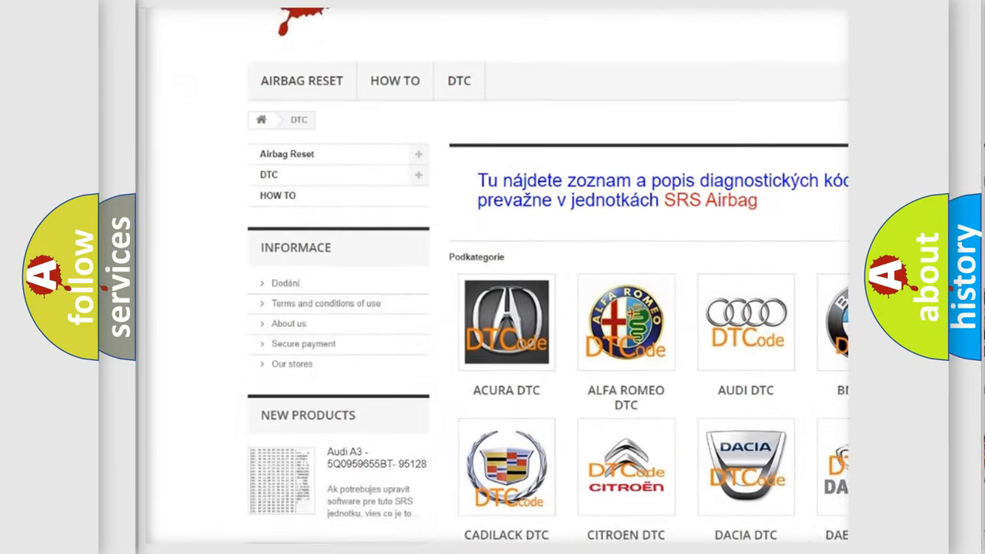
{"action": "scroll", "scroll_direction": "down", "scroll_amount": 3}
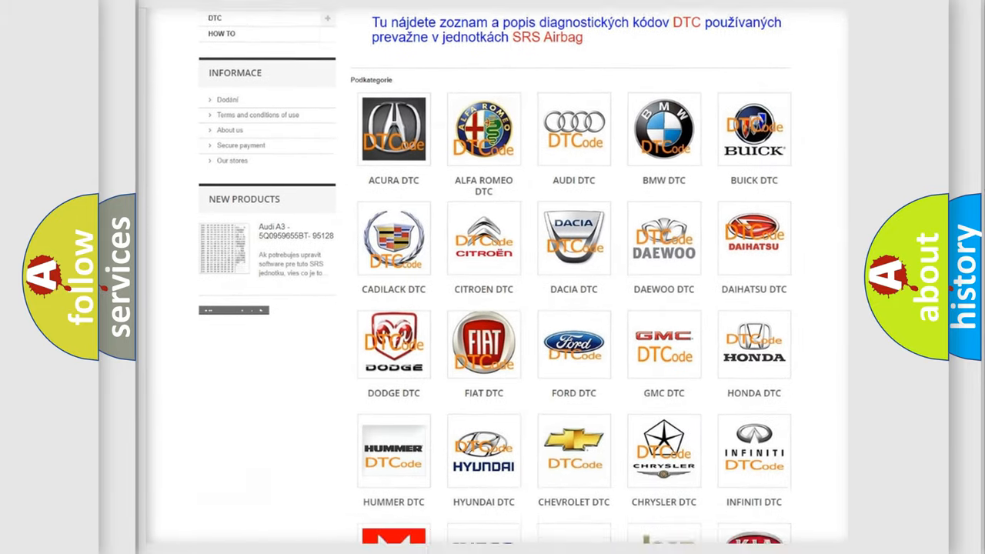
{"action": "scroll", "scroll_direction": "down", "scroll_amount": 3}
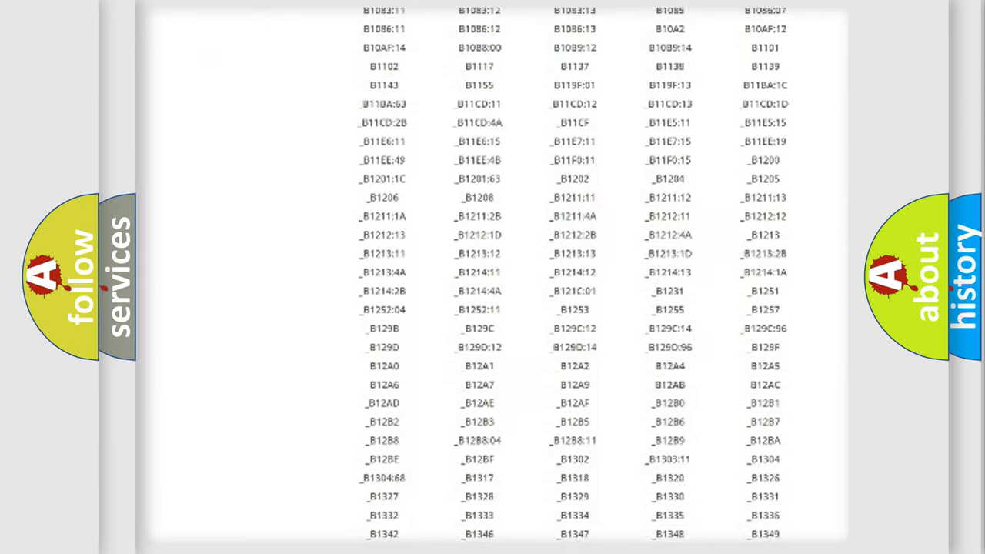
{"action": "scroll", "scroll_direction": "down", "scroll_amount": 3}
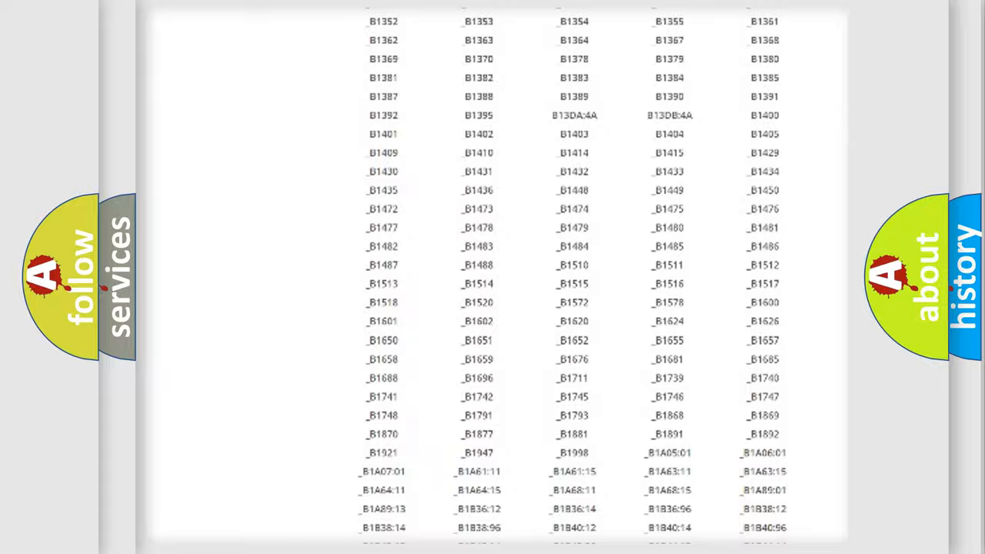